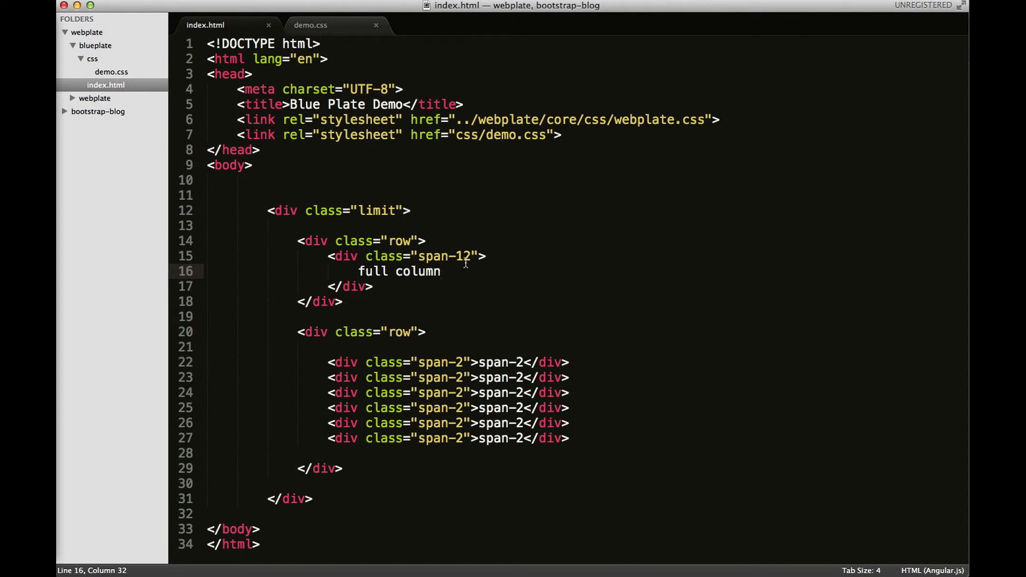
mouse_move(454, 351)
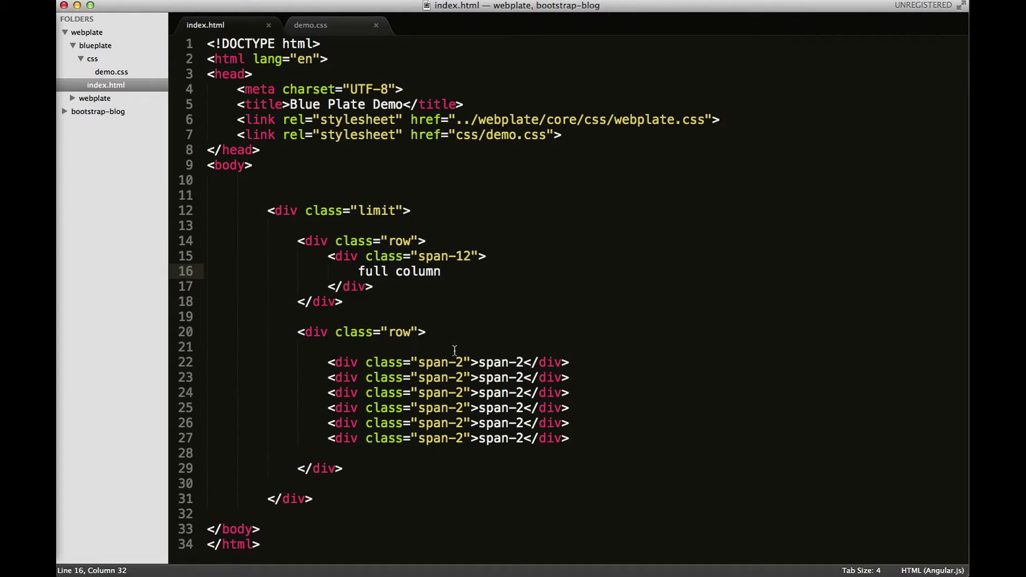
mouse_move(453, 399)
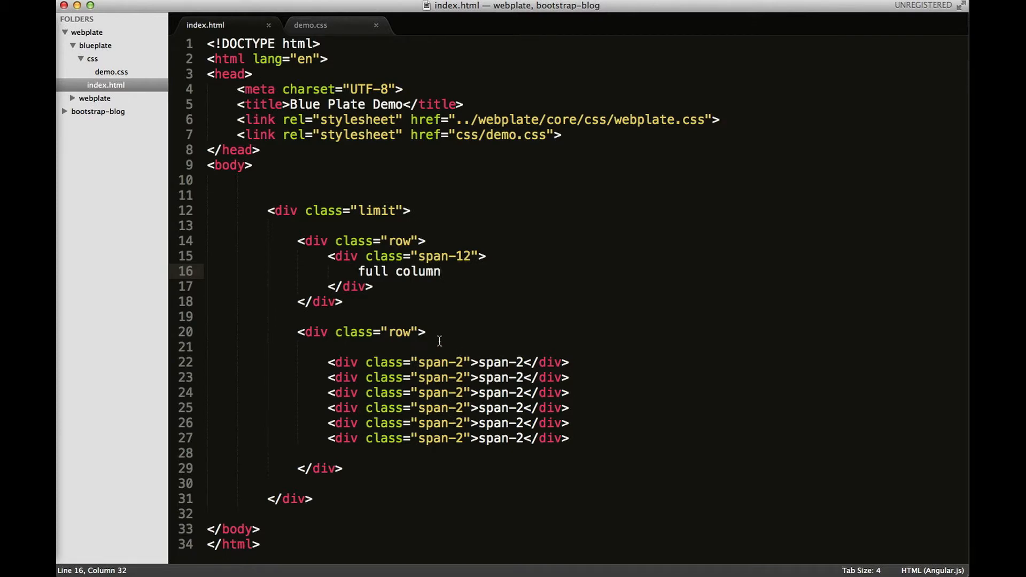
mouse_move(481, 432)
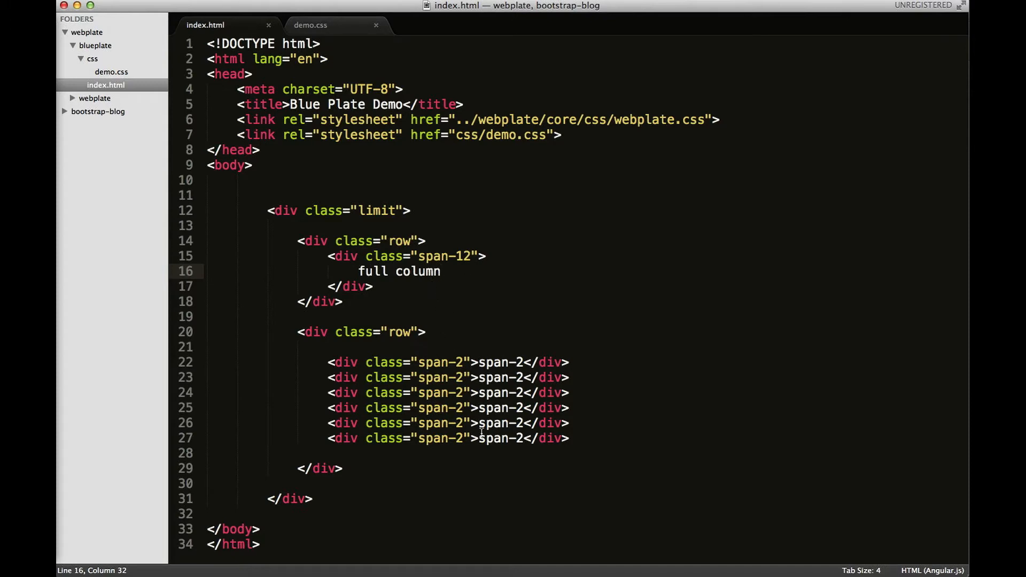
Place the cursor right after span-12 in the full column's class attribute.
click(469, 255)
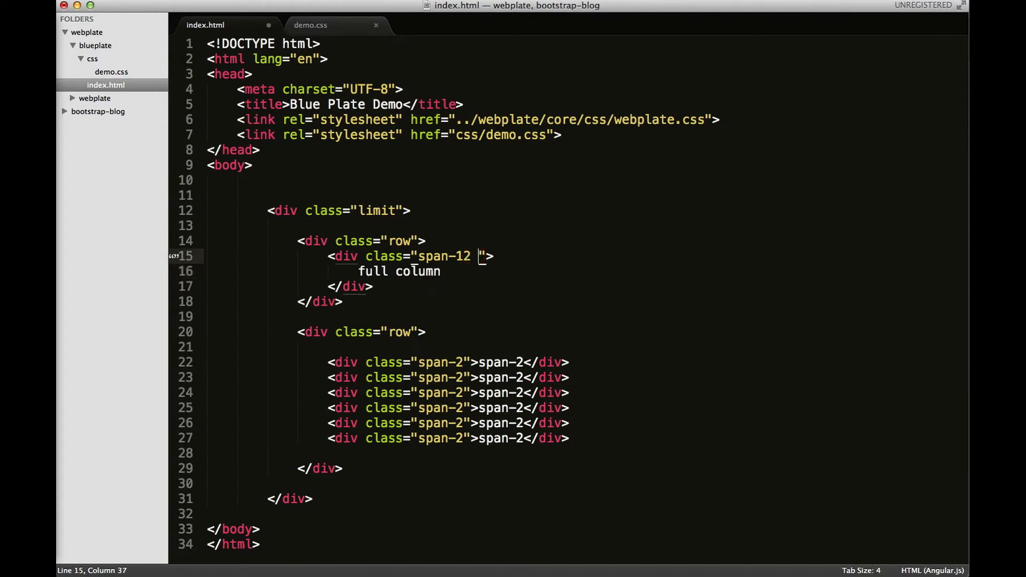
Add a span-large-12 class after span-12 on the full column's div, retyping it once.
text(span)
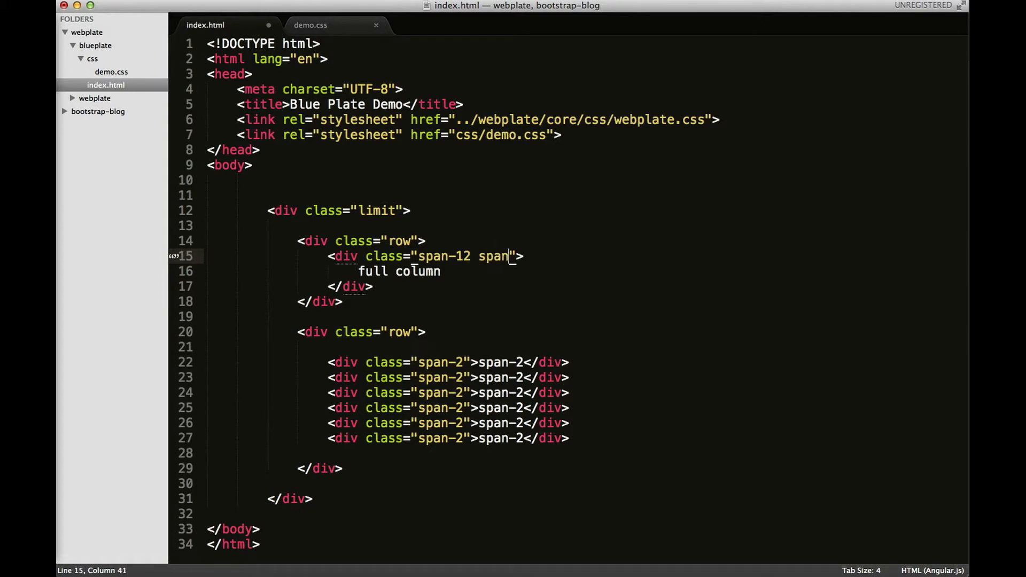
text(-large)
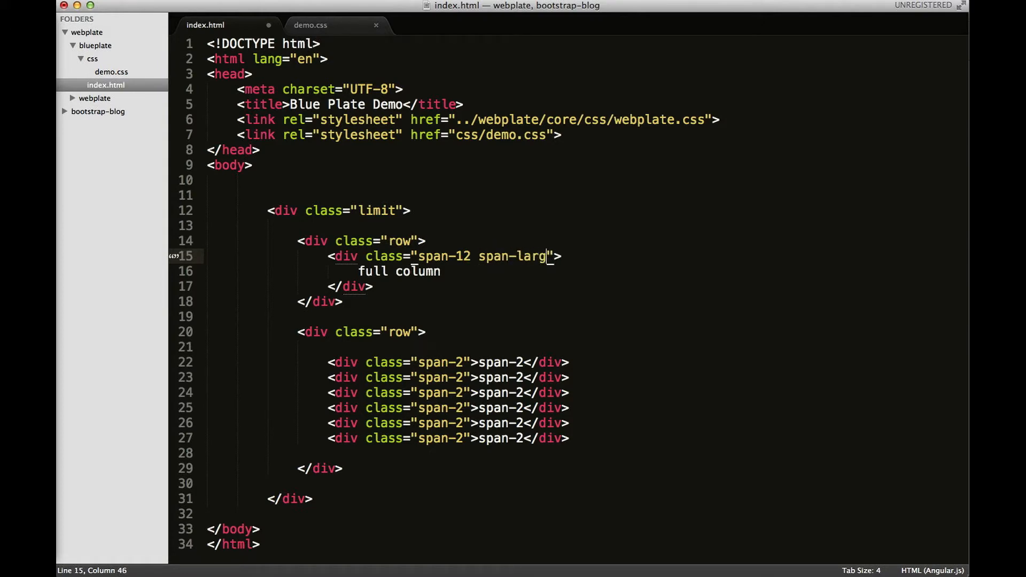
text(e-12)
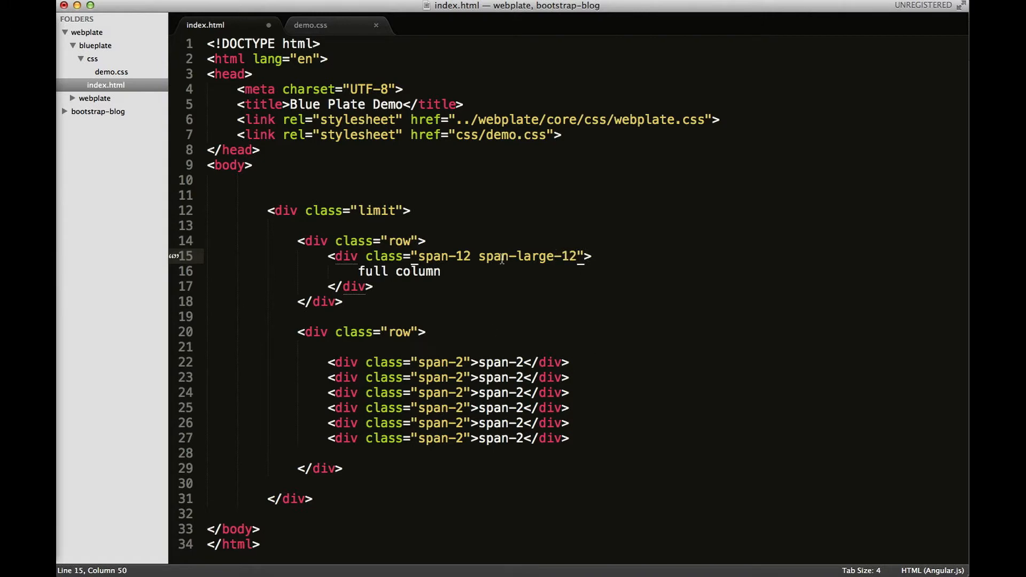
mouse_move(646, 320)
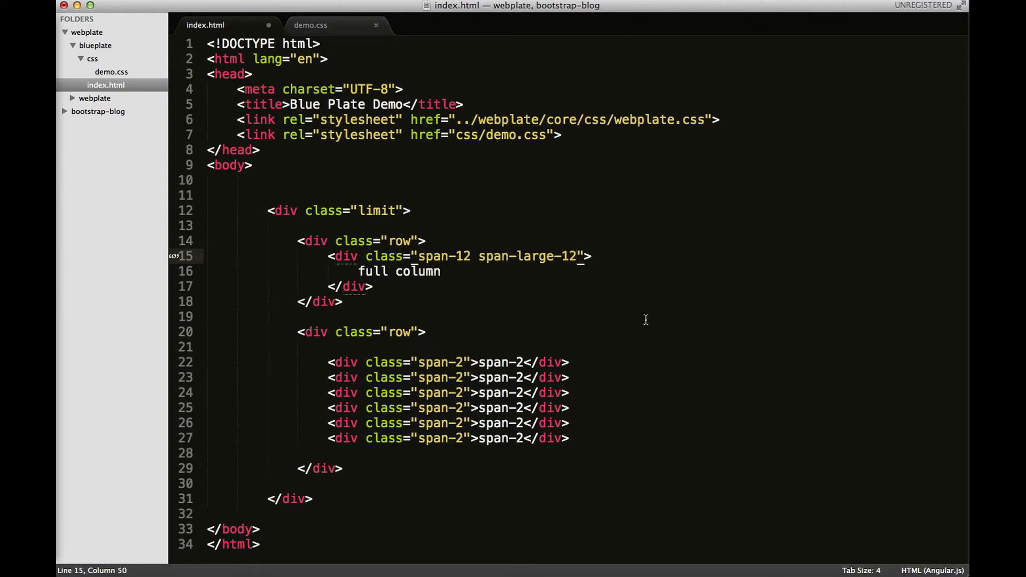
click(561, 256)
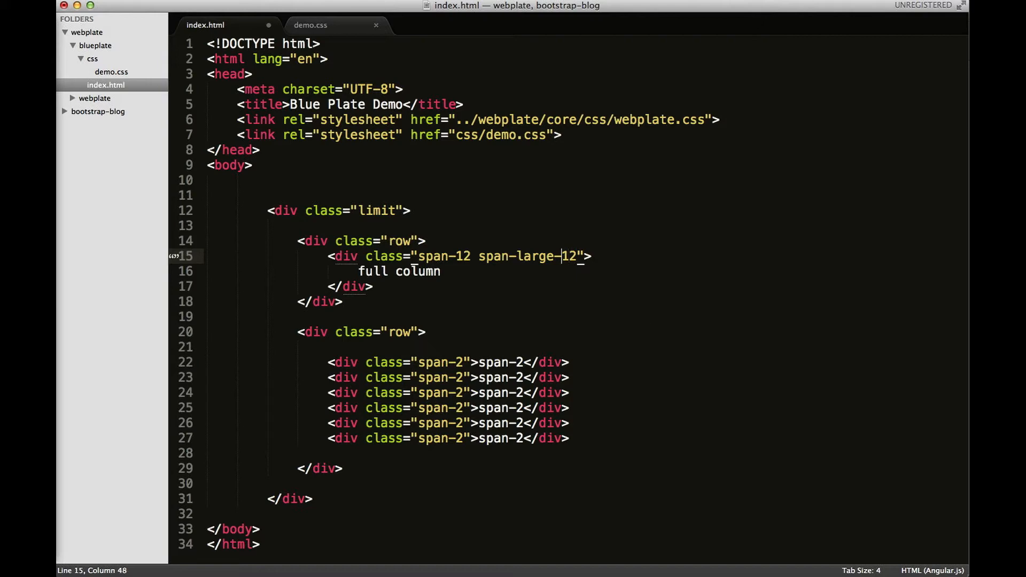
click(477, 255)
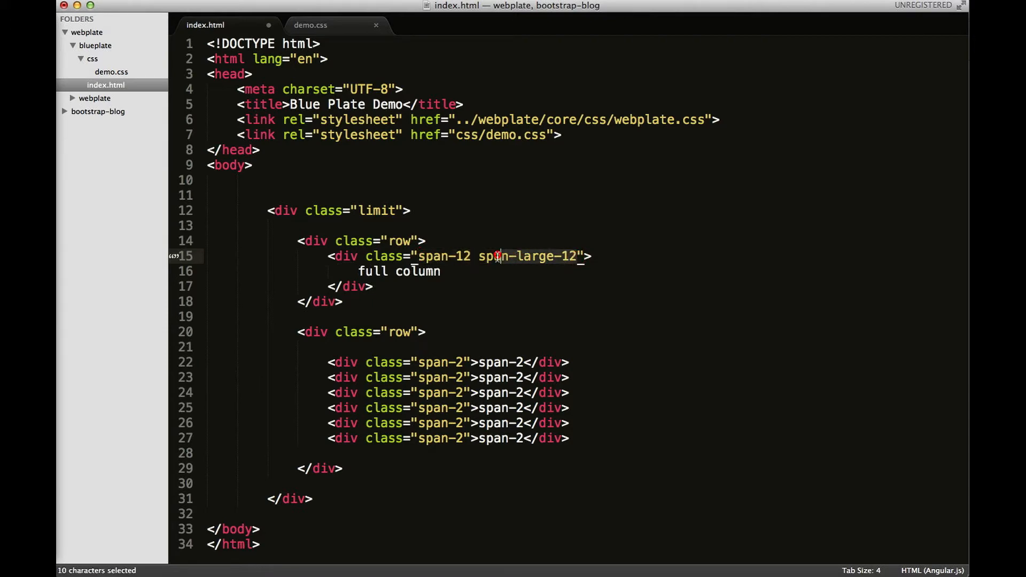
key(Delete)
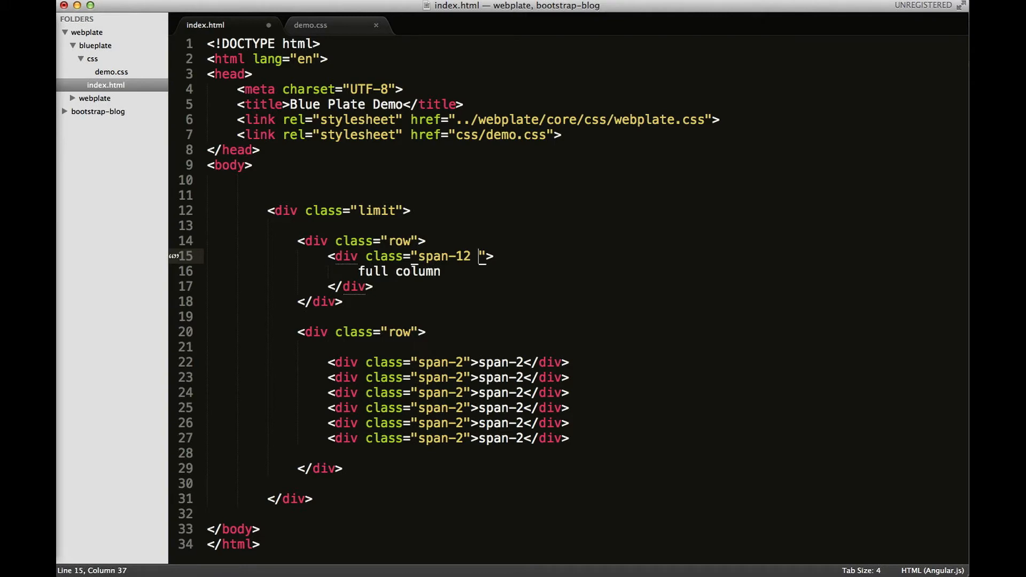
text(span-large-12)
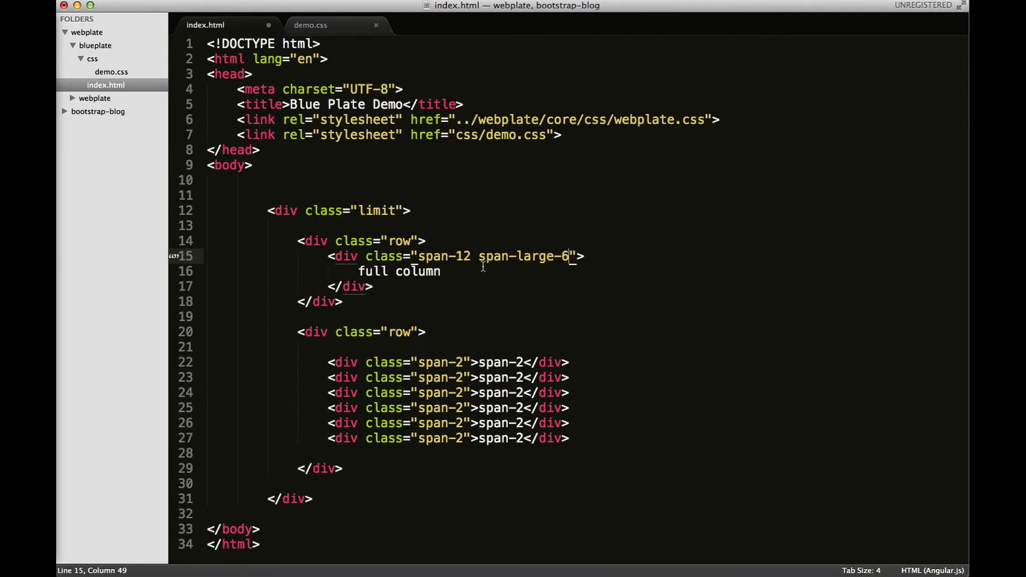
mouse_move(522, 255)
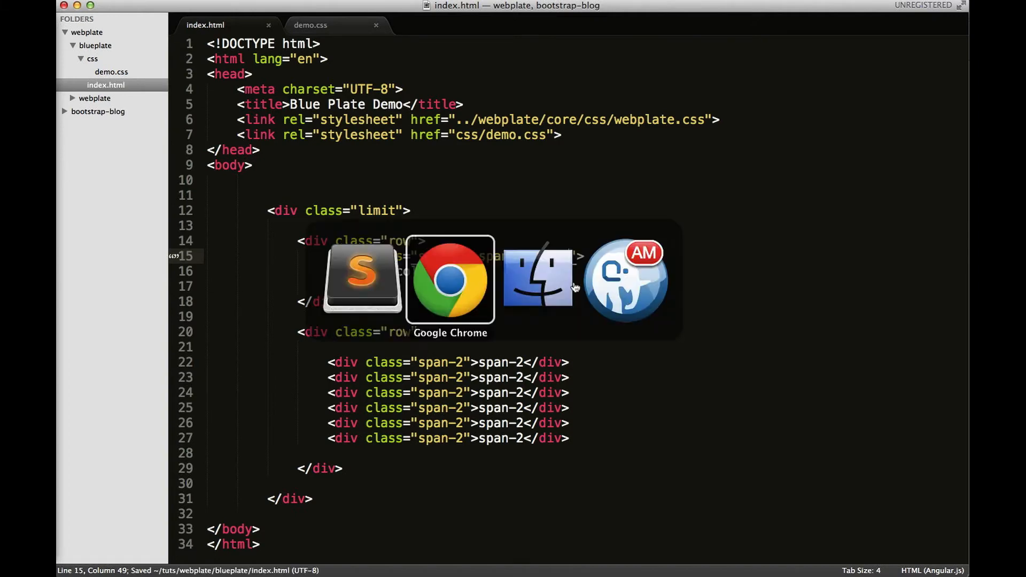
Reload the demo page in the browser to check the column width.
click(450, 279)
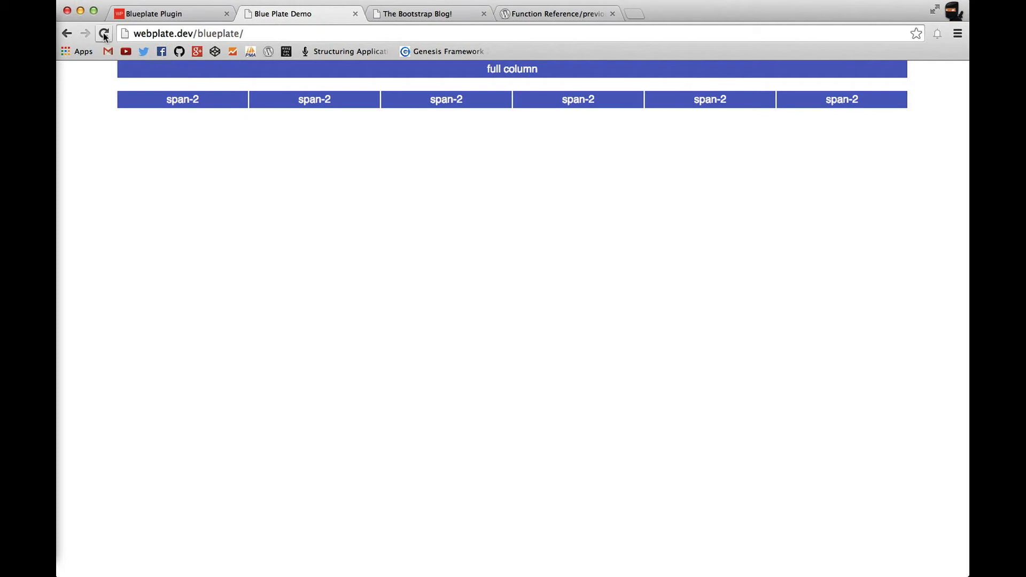
click(104, 33)
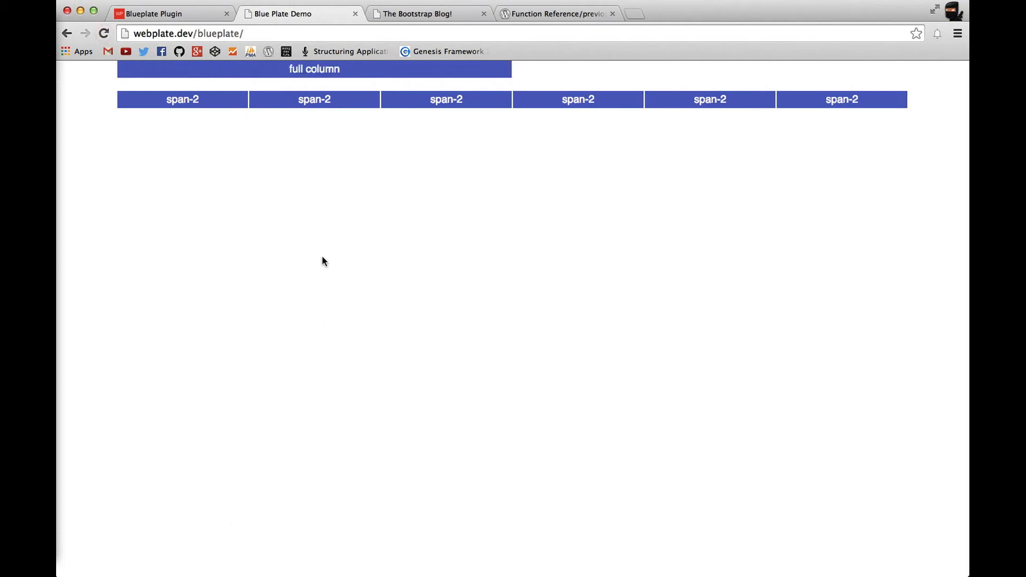
mouse_move(340, 88)
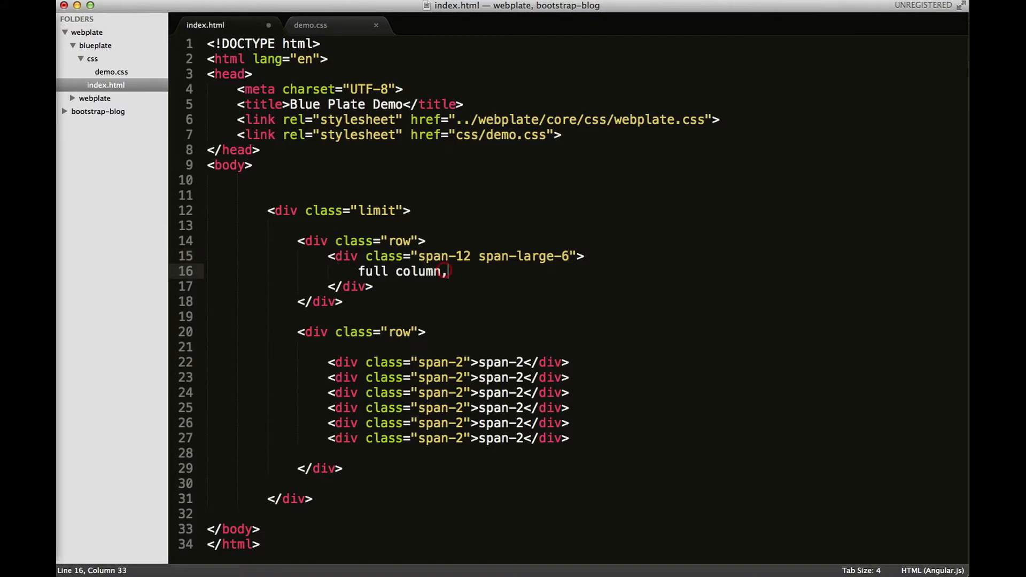
Extend the column label to read 'full column, half on larger screens'.
text(half on lar)
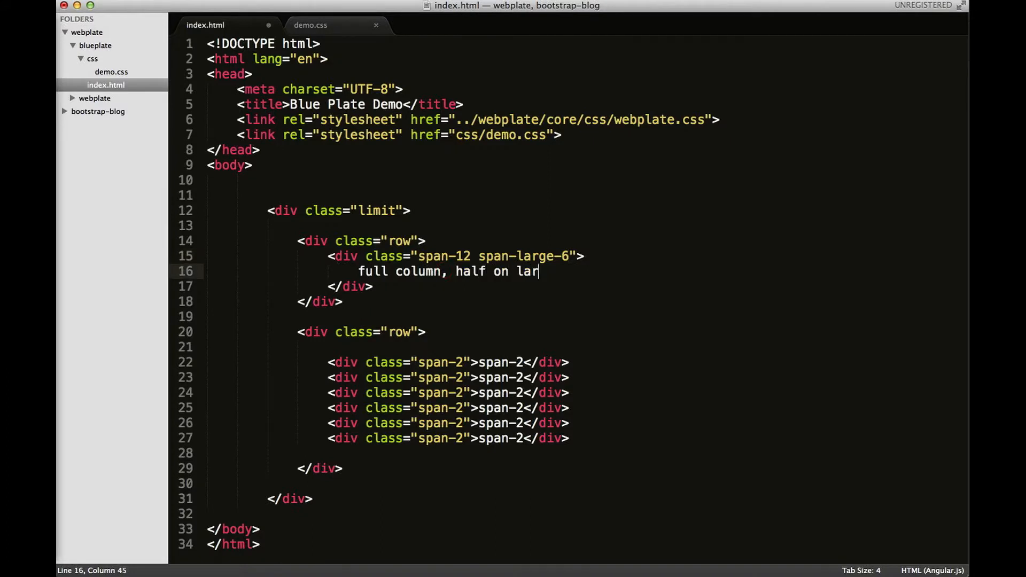
text(ger screens)
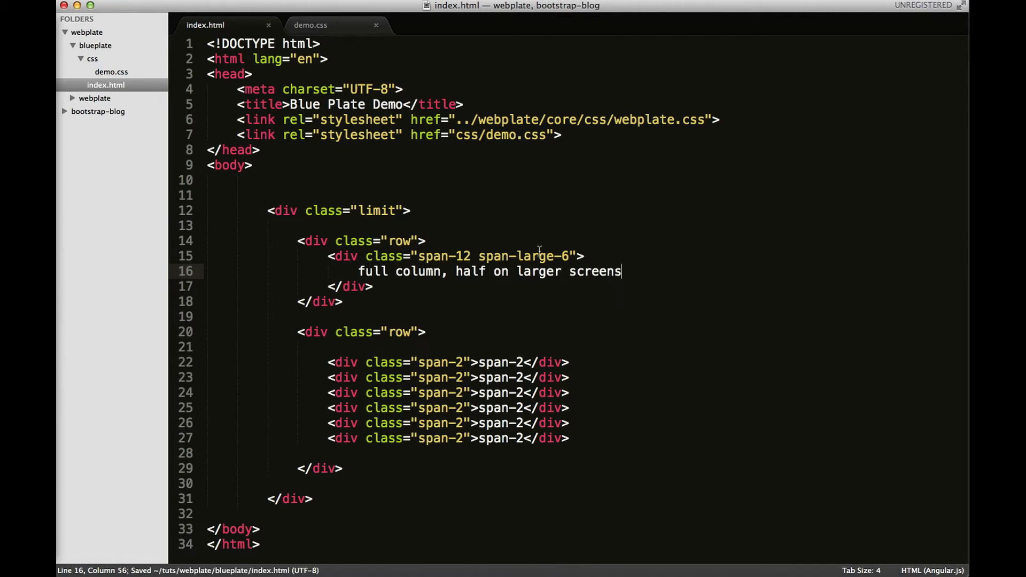
mouse_move(458, 270)
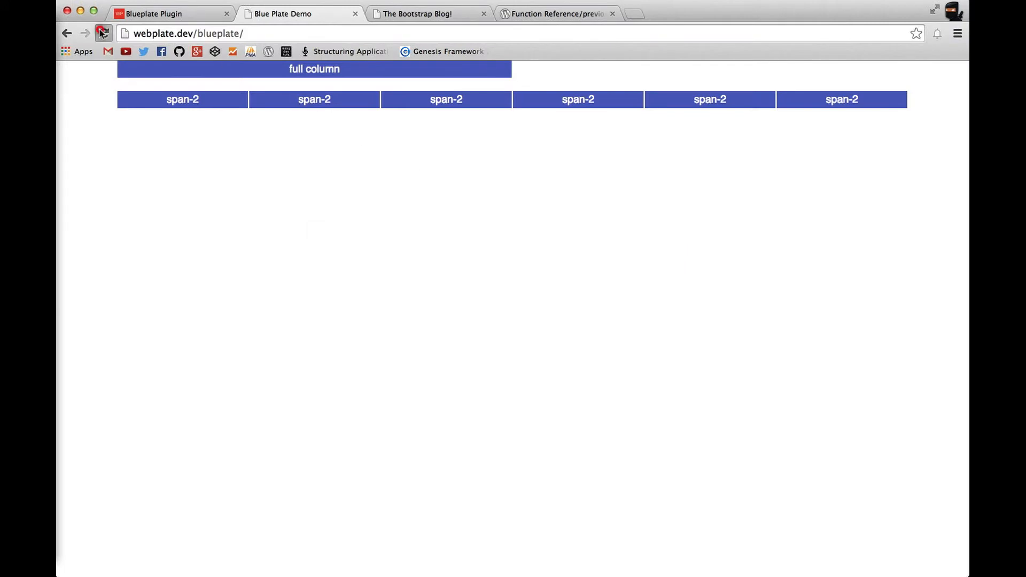
Reload the Blue Plate Demo page to show the new label.
click(103, 33)
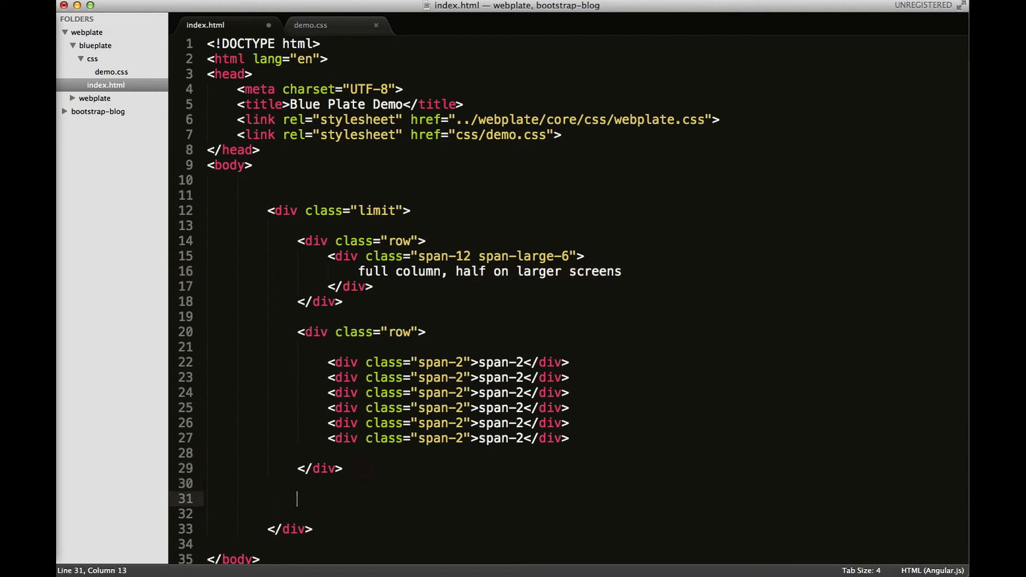
Write the Emmet abbreviation div.row>div.span-3 for a new row of span-3 columns.
text(div)
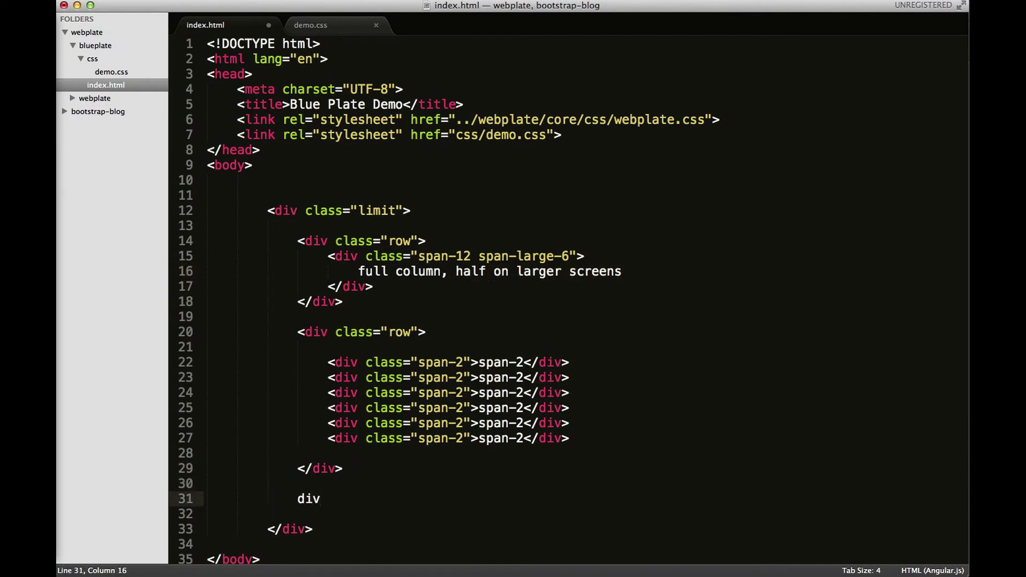
text(.row>)
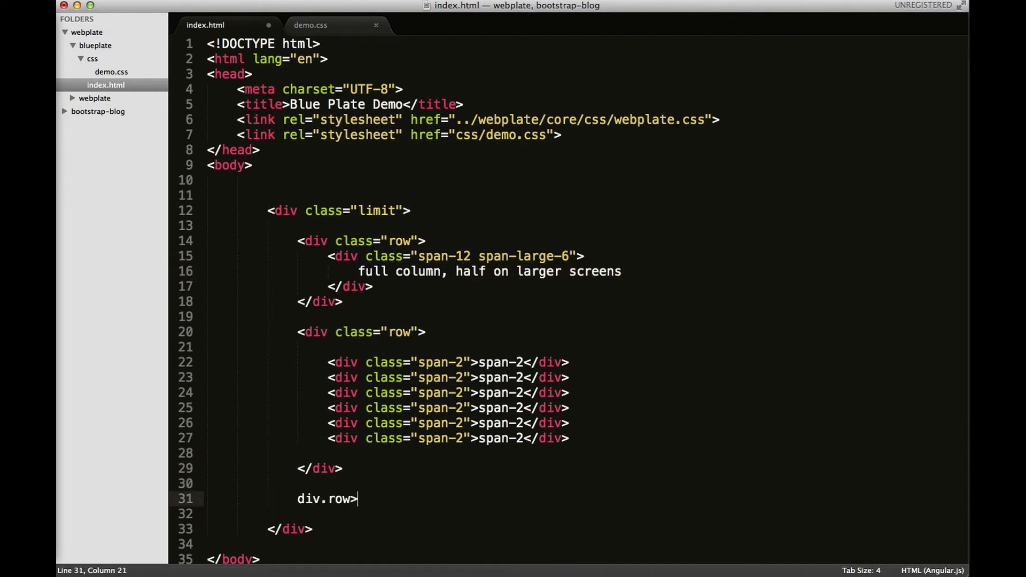
text(div.span)
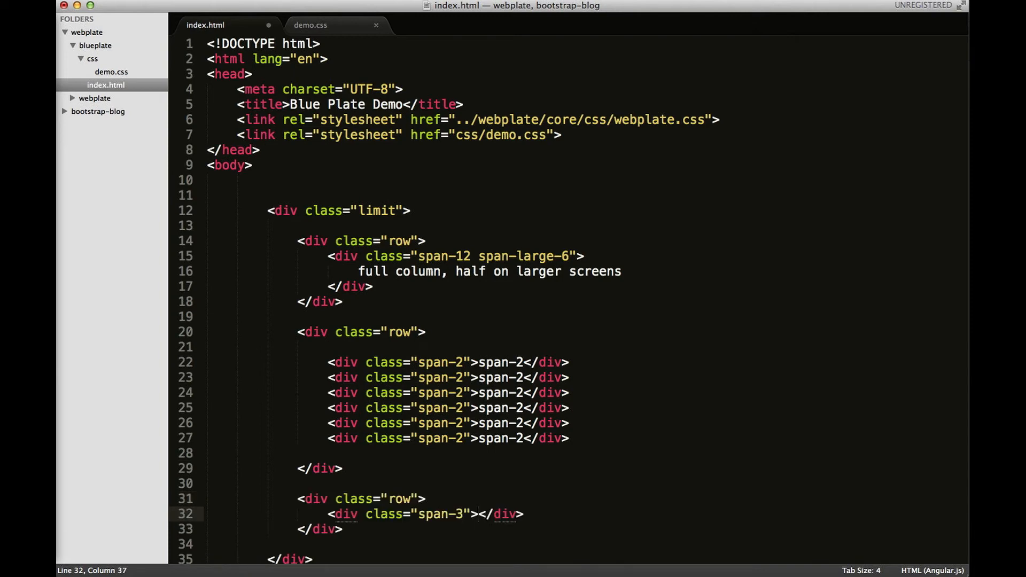
text(sa)
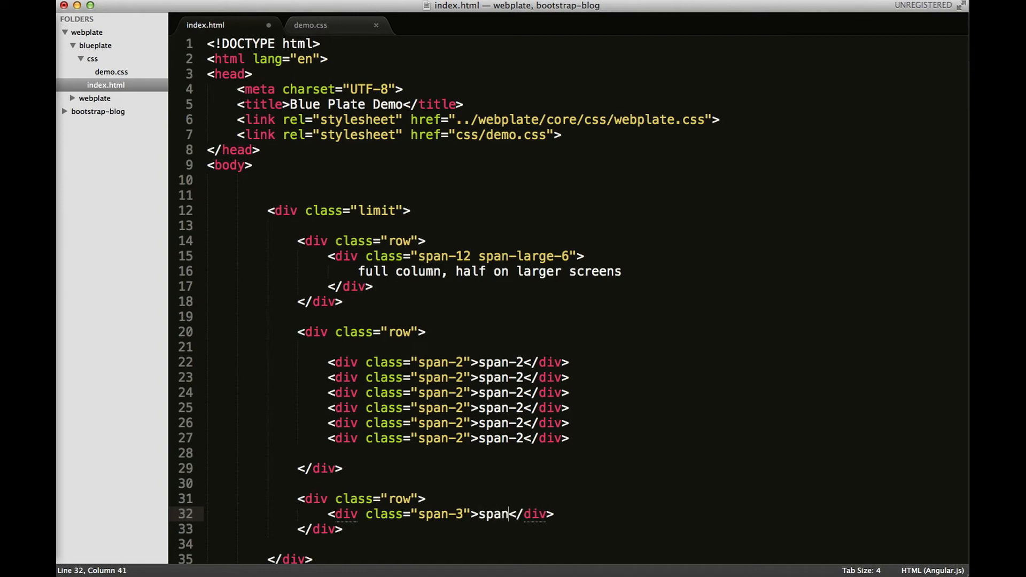
text(-3)
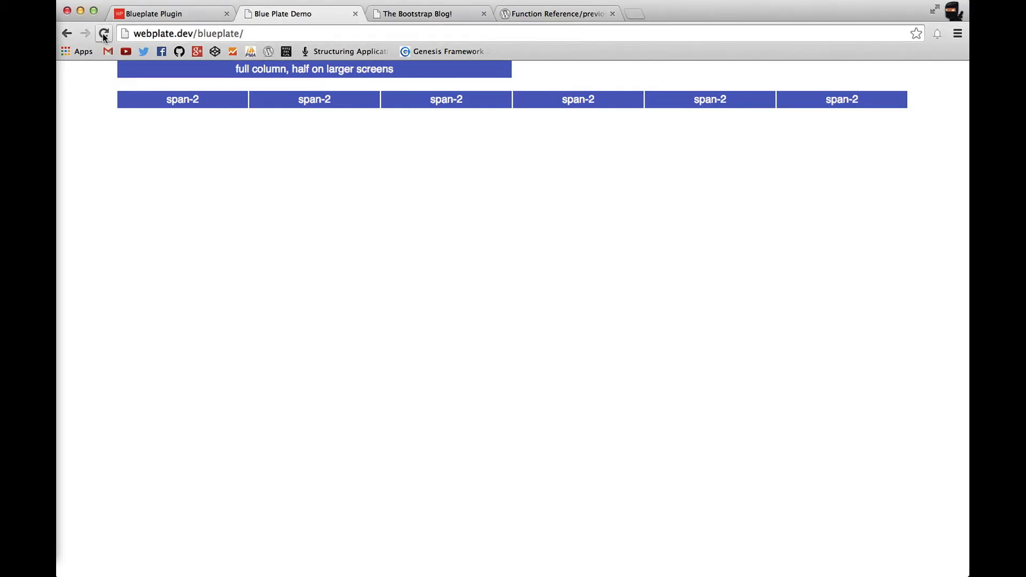
Reload the demo page so the row of four span-3 boxes appears.
click(104, 33)
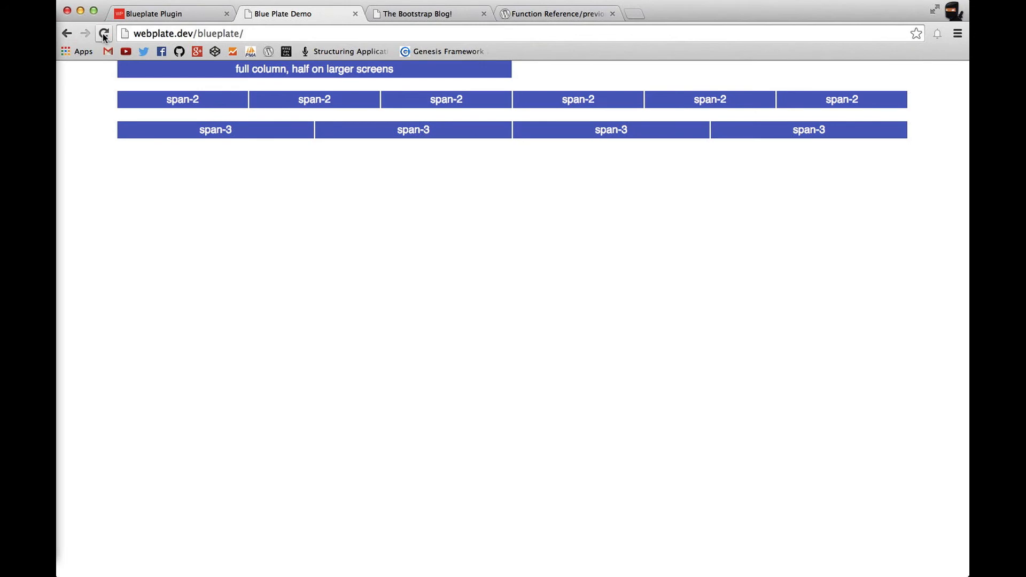
click(103, 34)
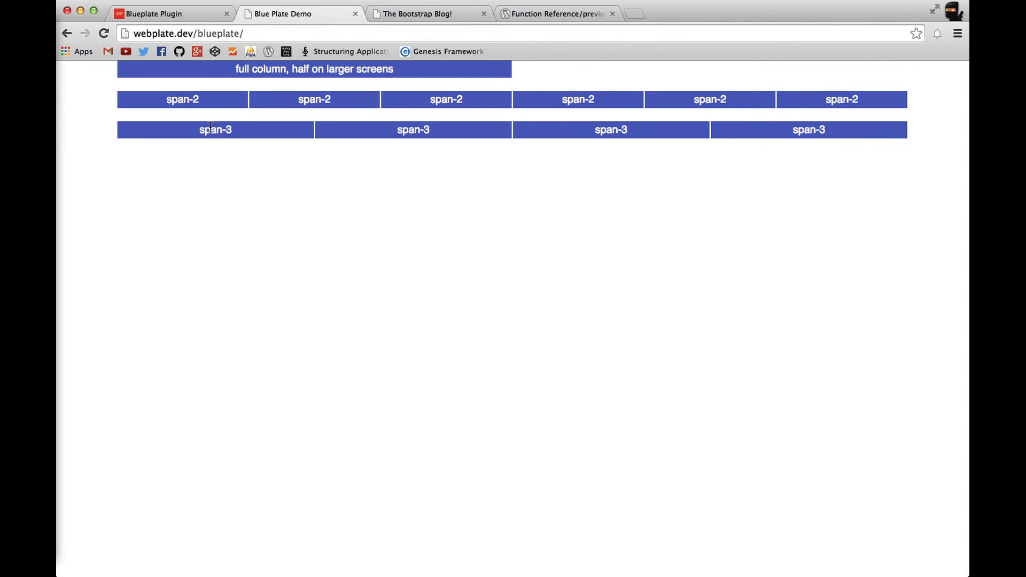
mouse_move(92, 245)
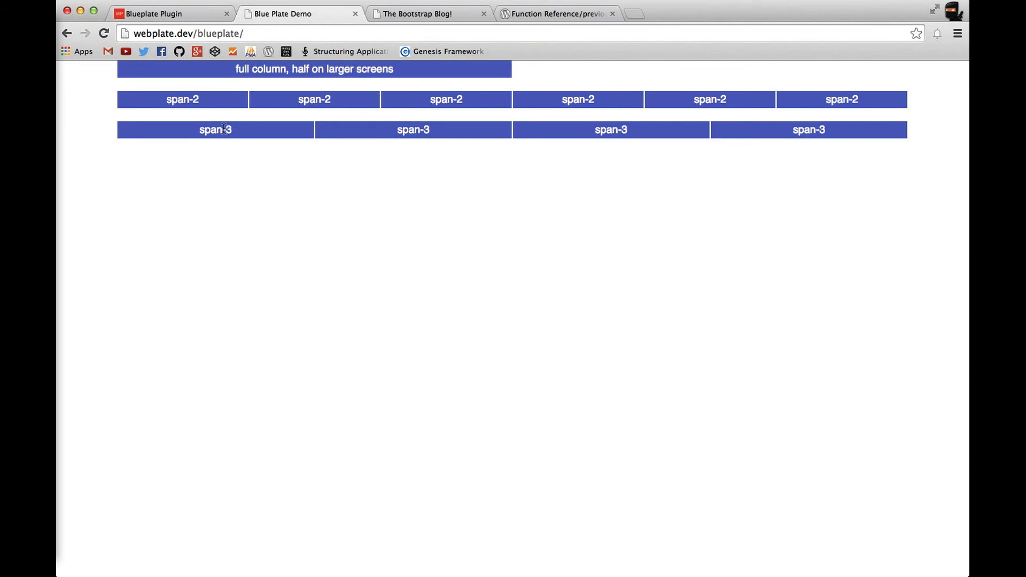
mouse_move(613, 142)
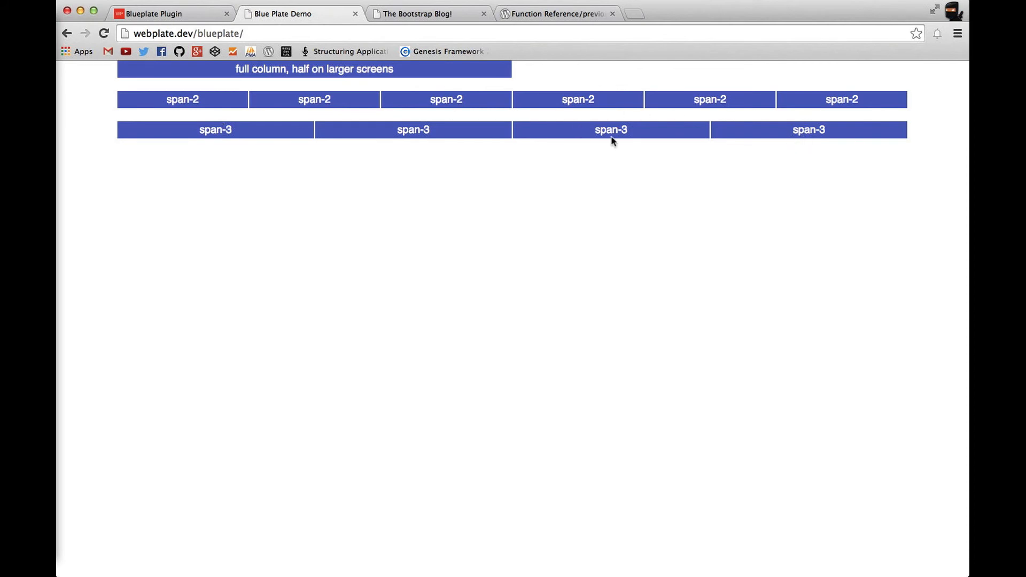
mouse_move(158, 203)
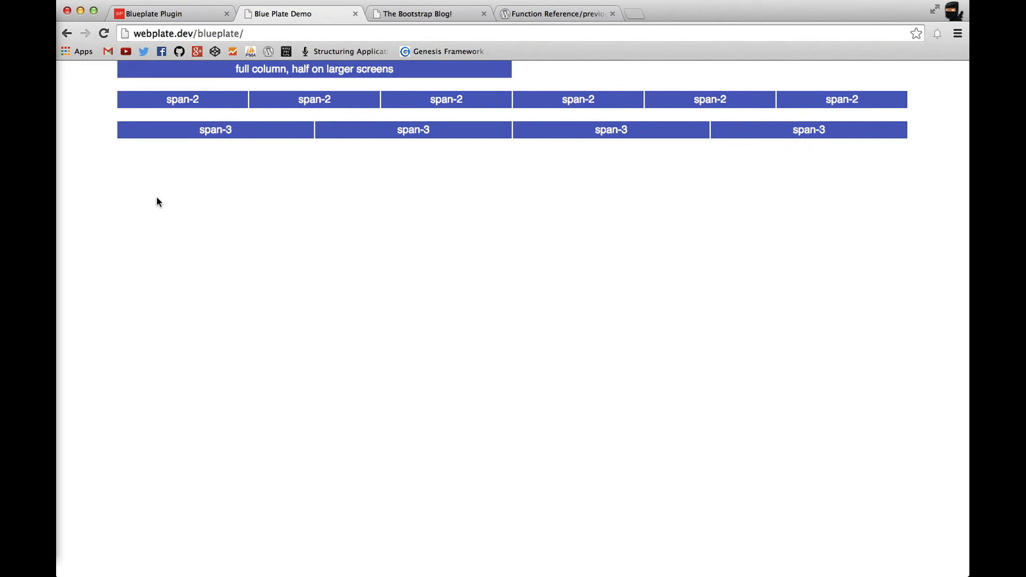
mouse_move(58, 260)
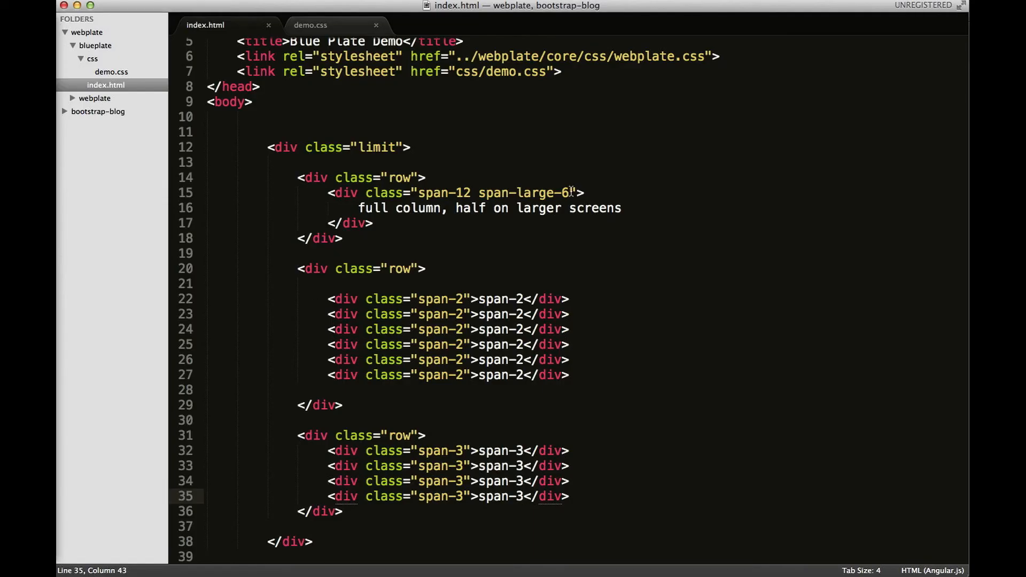
mouse_move(463, 450)
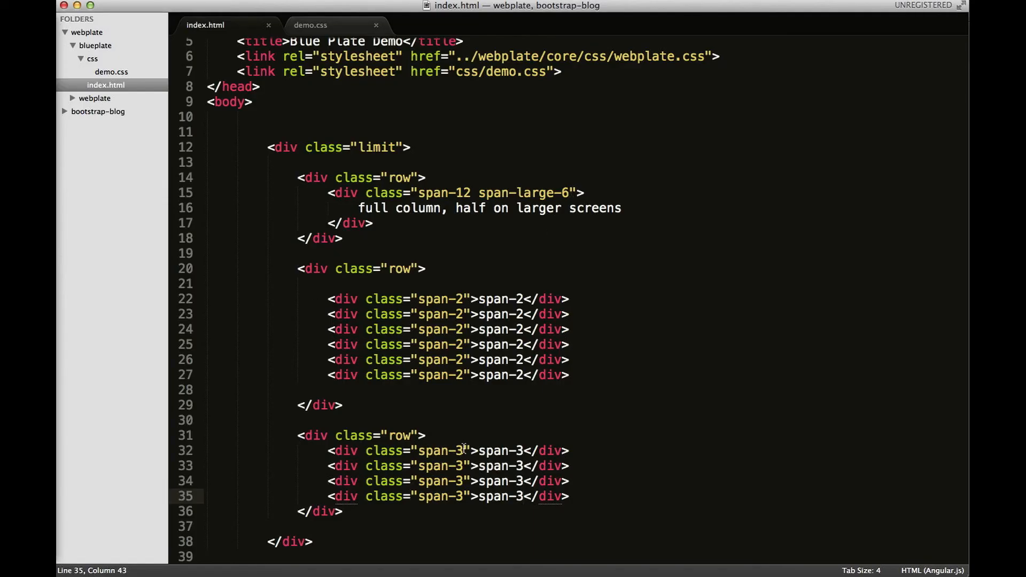
Add span-small-12 to all four span-3 columns so they stack full width on small screens.
double_click(434, 450)
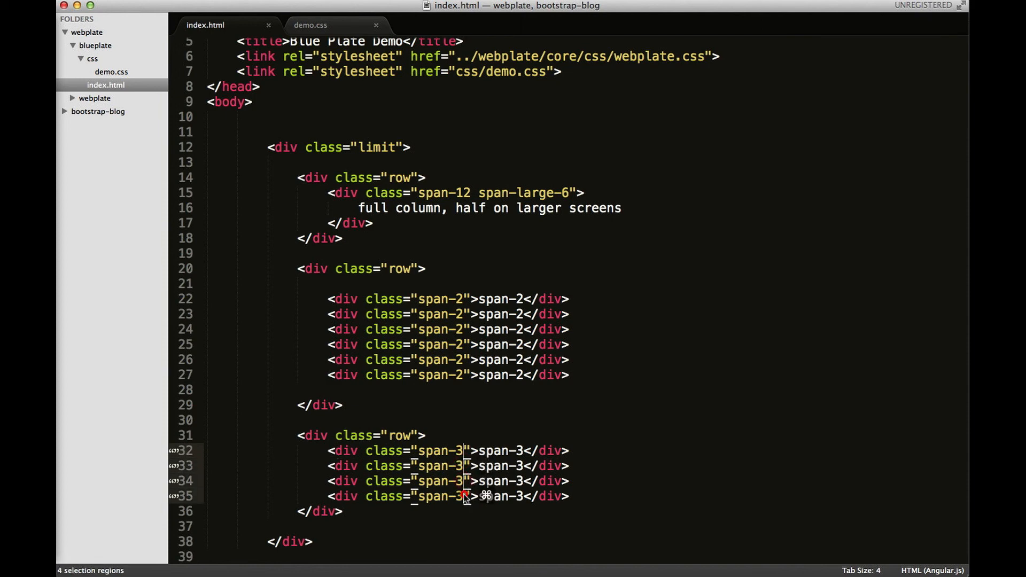
text(span-)
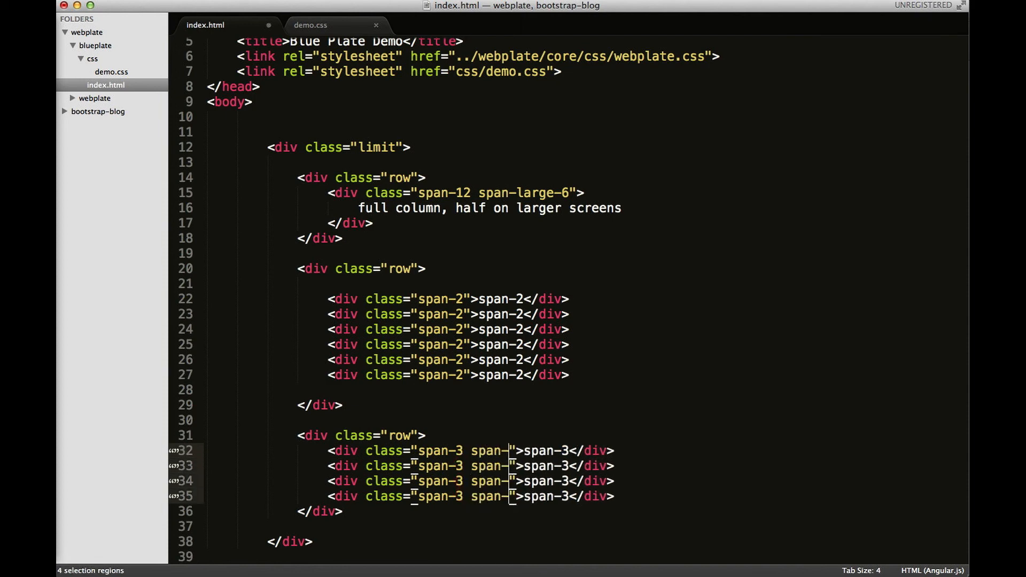
text(span-small-12)
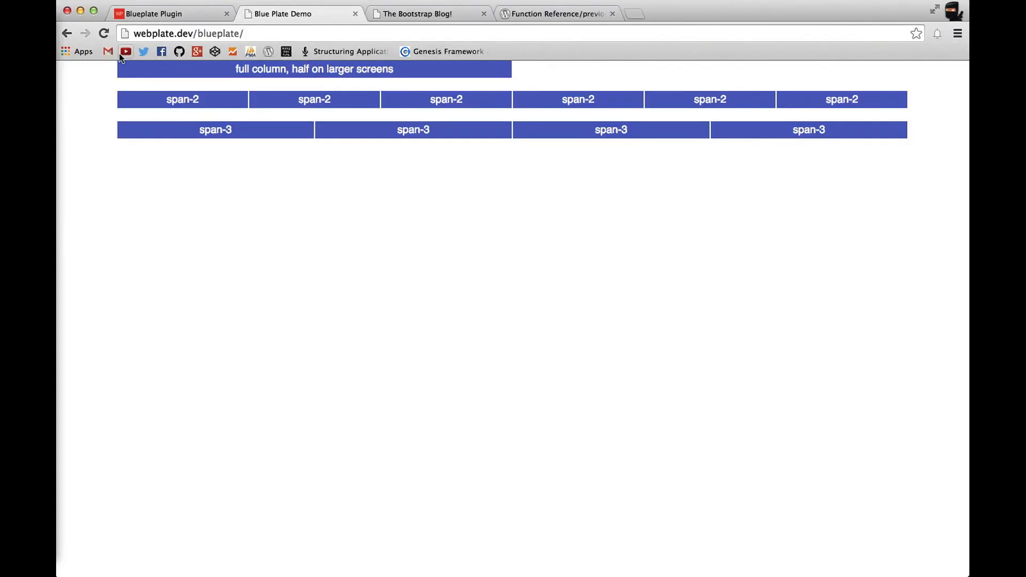
mouse_move(224, 176)
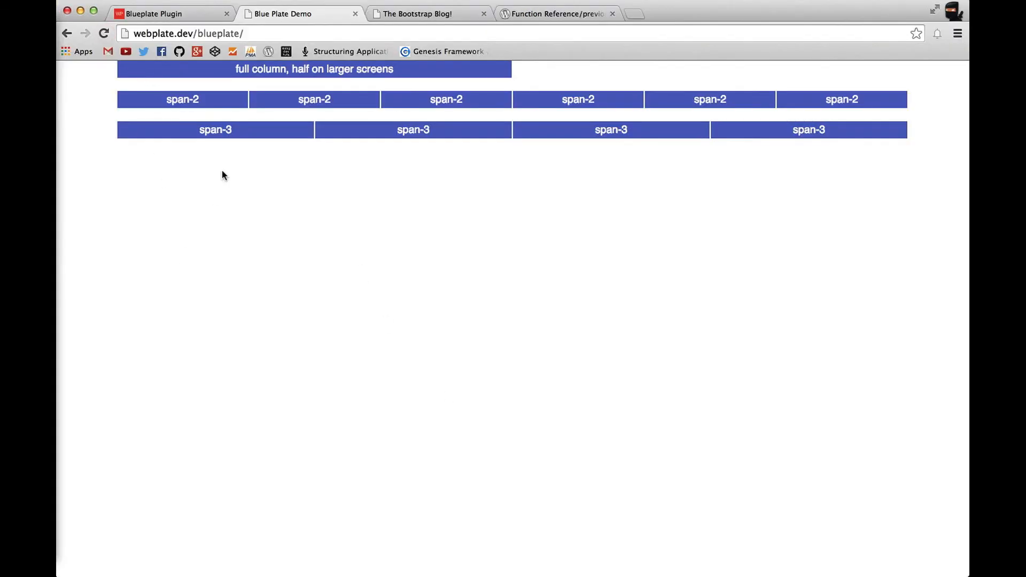
mouse_move(63, 287)
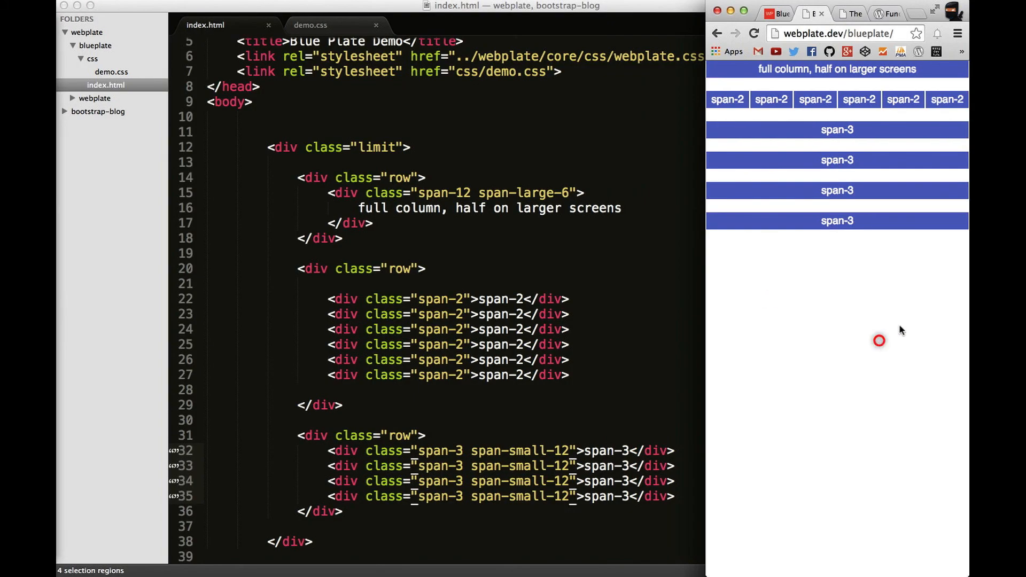
mouse_move(825, 182)
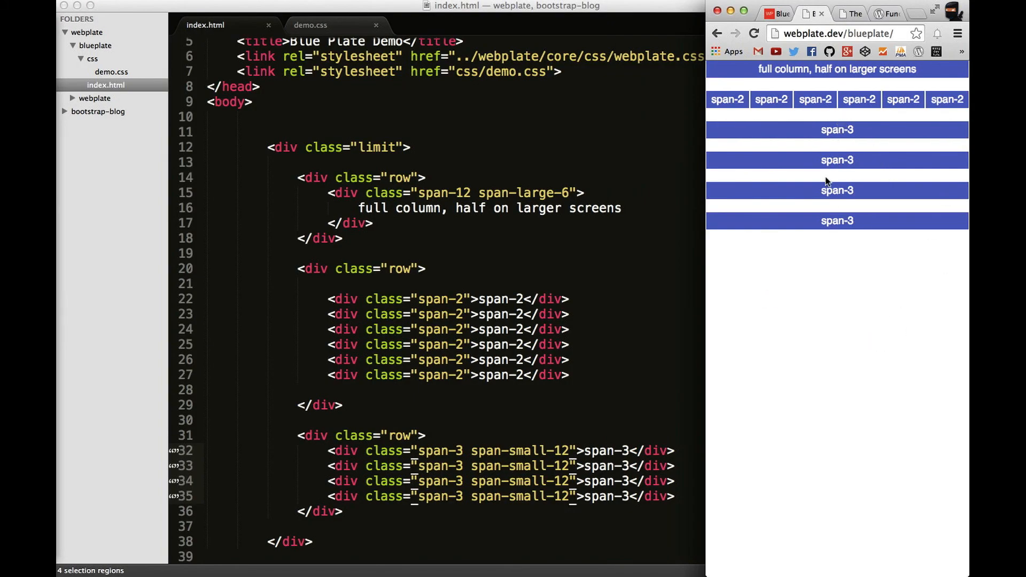
mouse_move(878, 273)
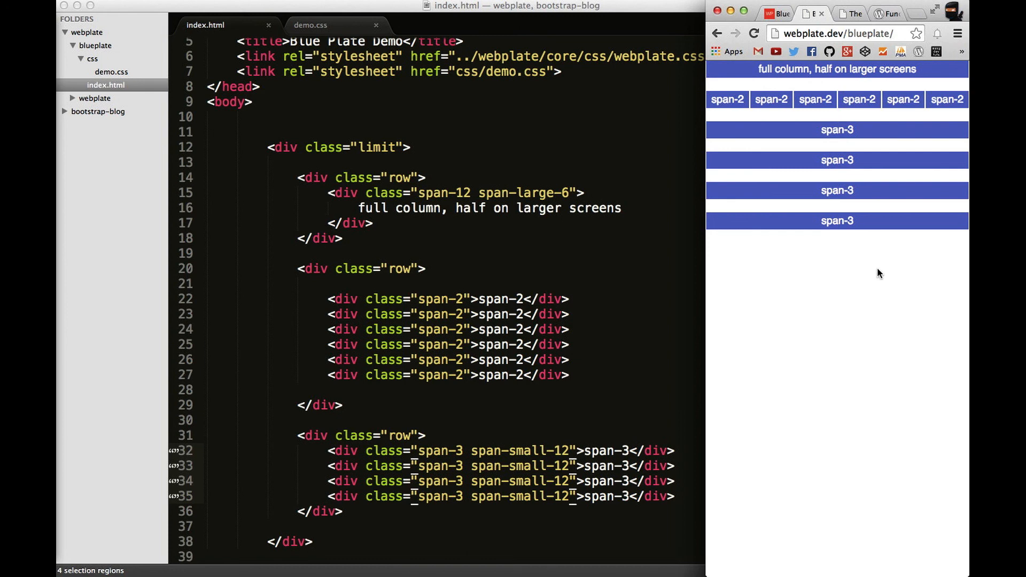